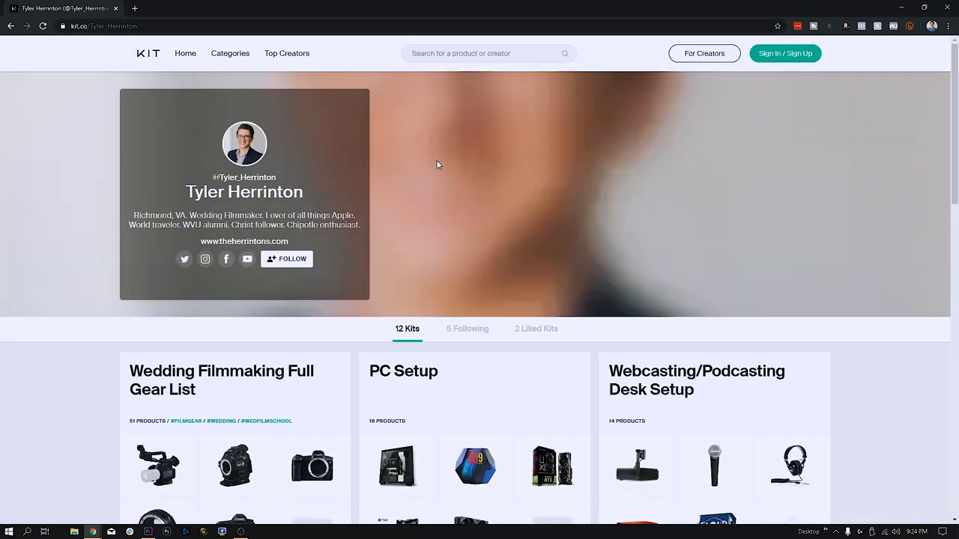
Open the PC Setup kit from the profile and scroll through its products
scroll("down", 3)
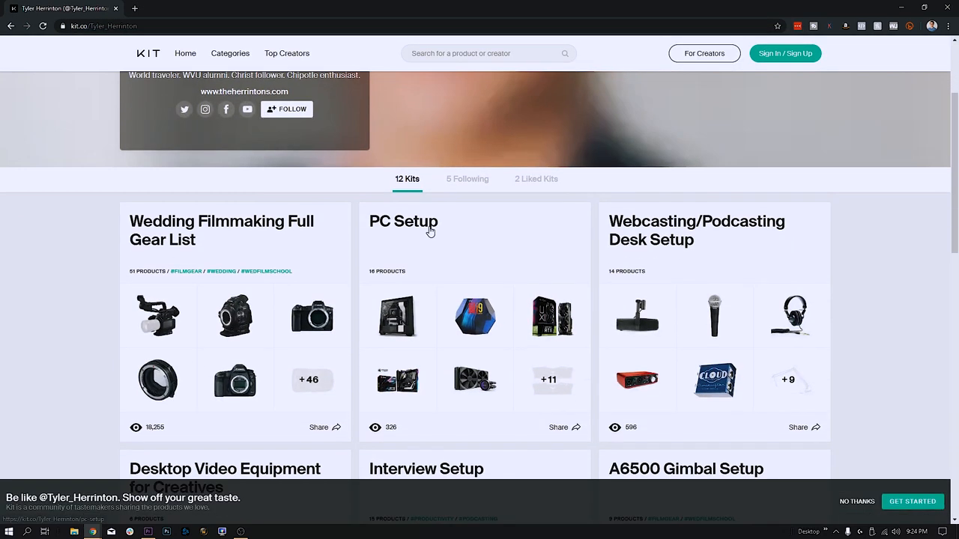
left_click(403, 221)
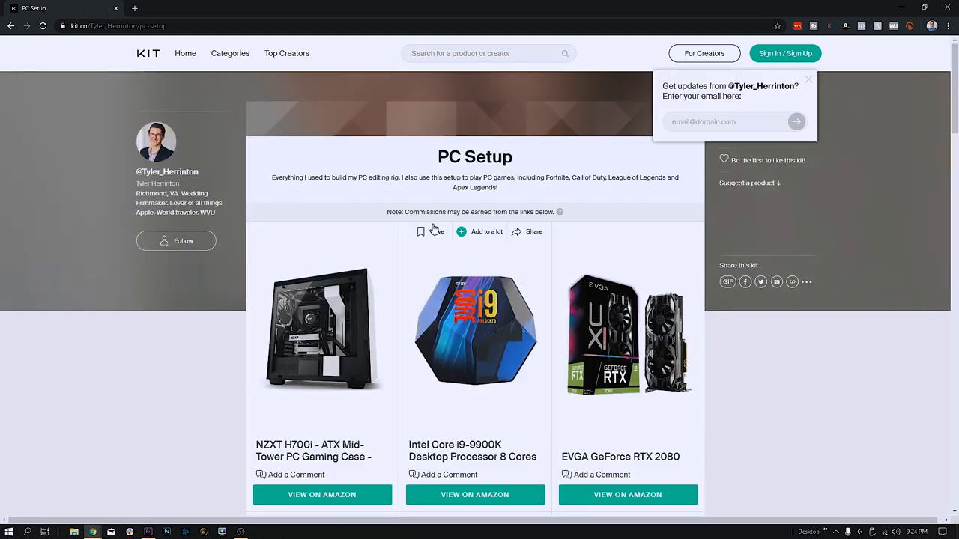
scroll("down", 3)
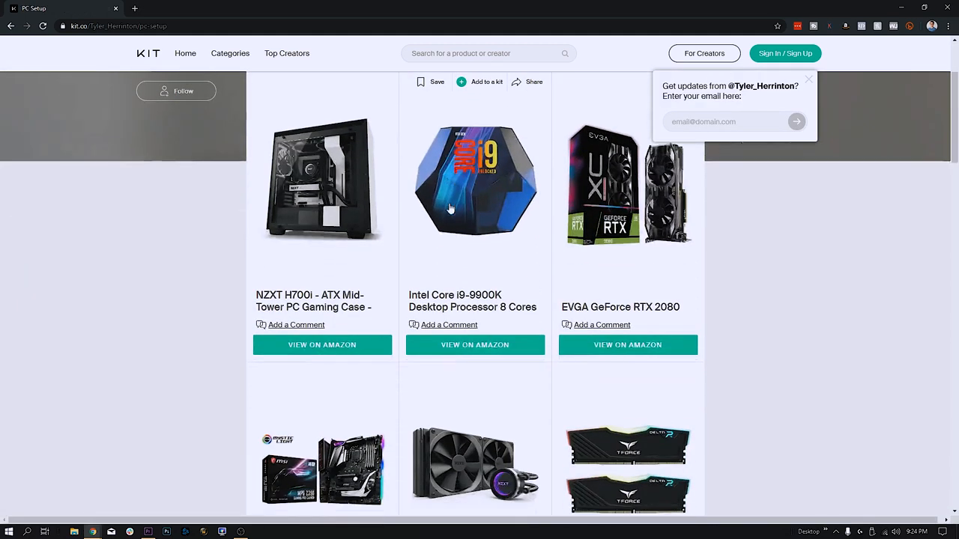
scroll("down", 3)
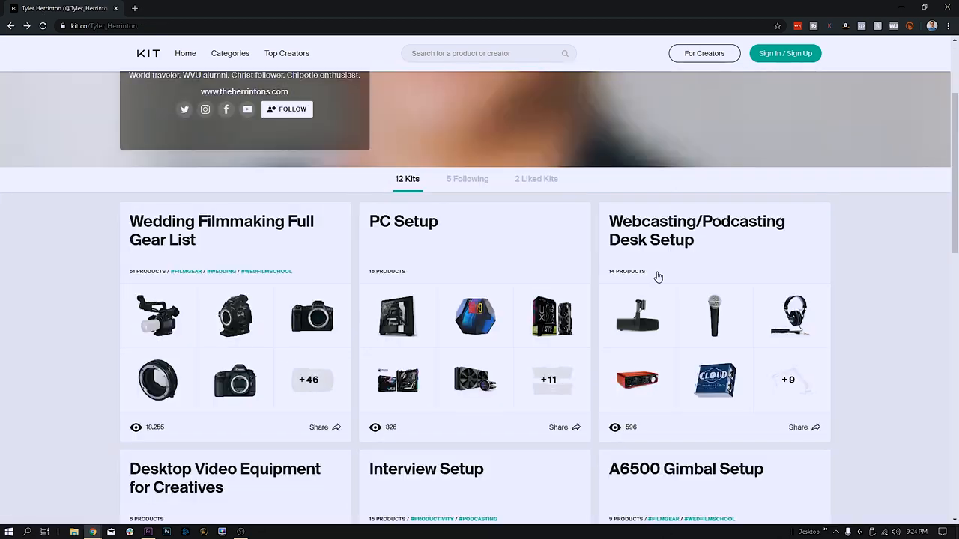
Open the Webcasting/Podcasting Desk Setup kit and scroll partway down its product list
left_click(696, 230)
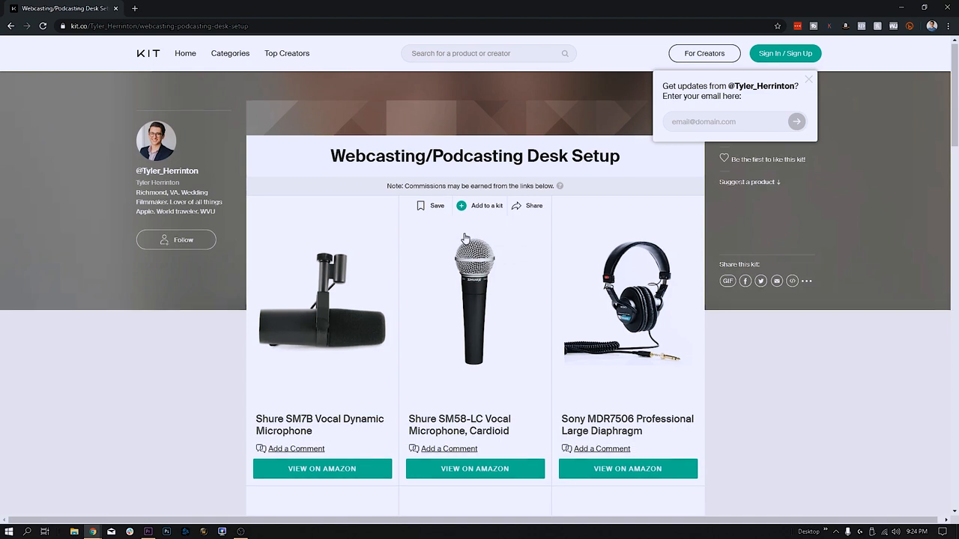
scroll("down", 3)
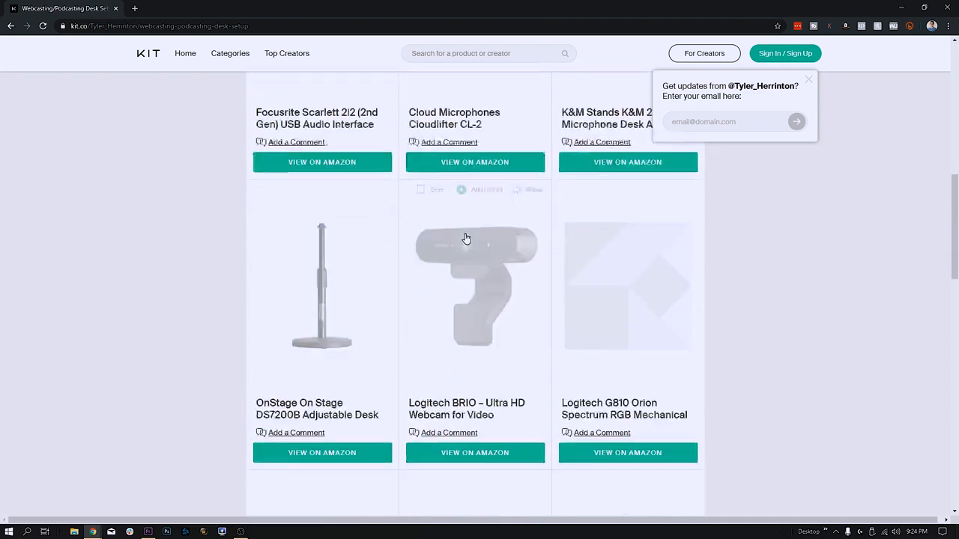
scroll("down", 3)
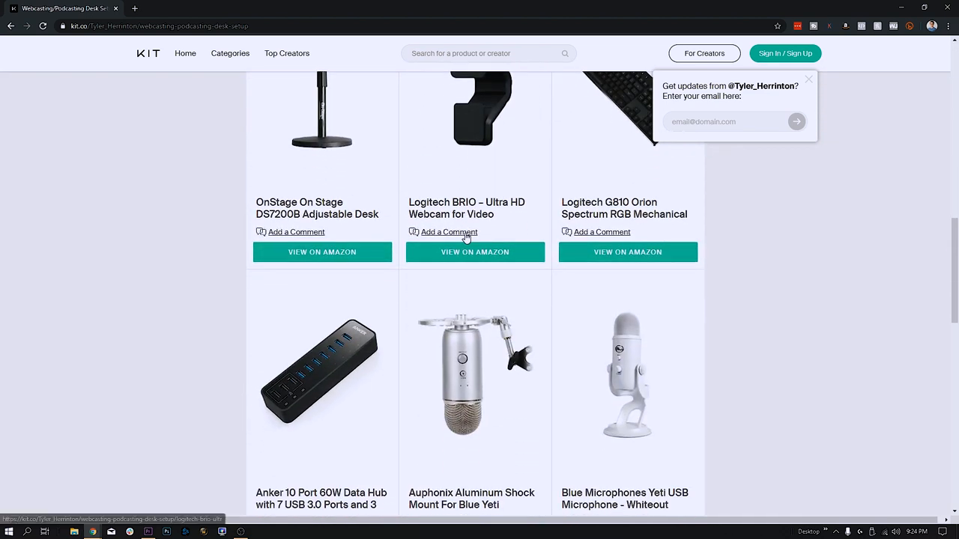
scroll("down", 3)
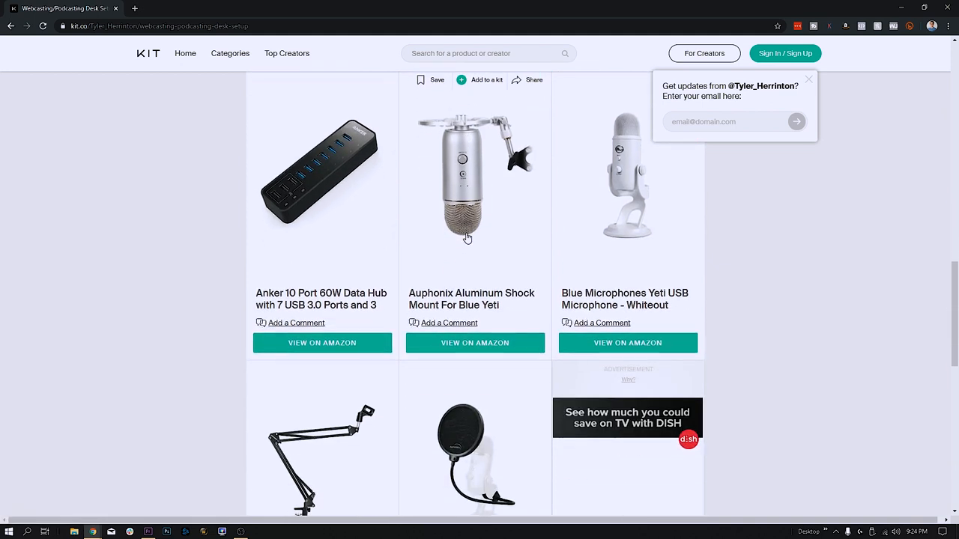